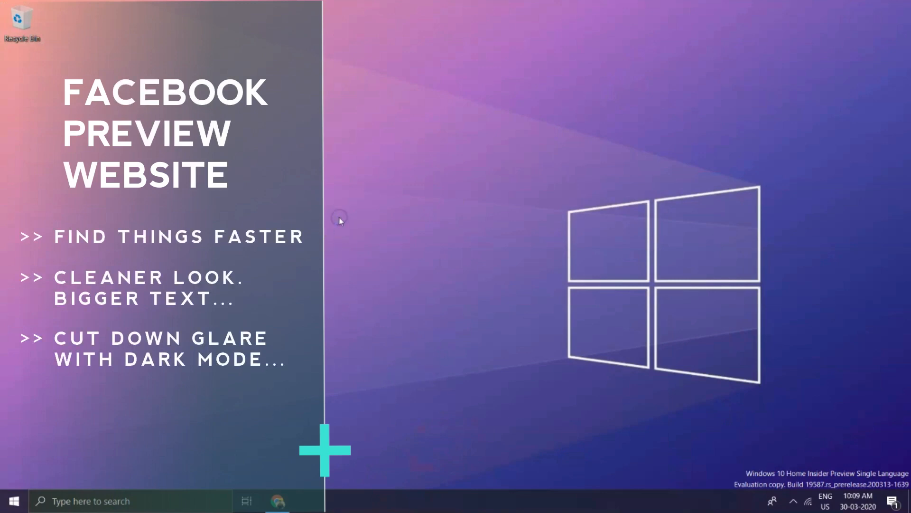
mouse_move(422, 363)
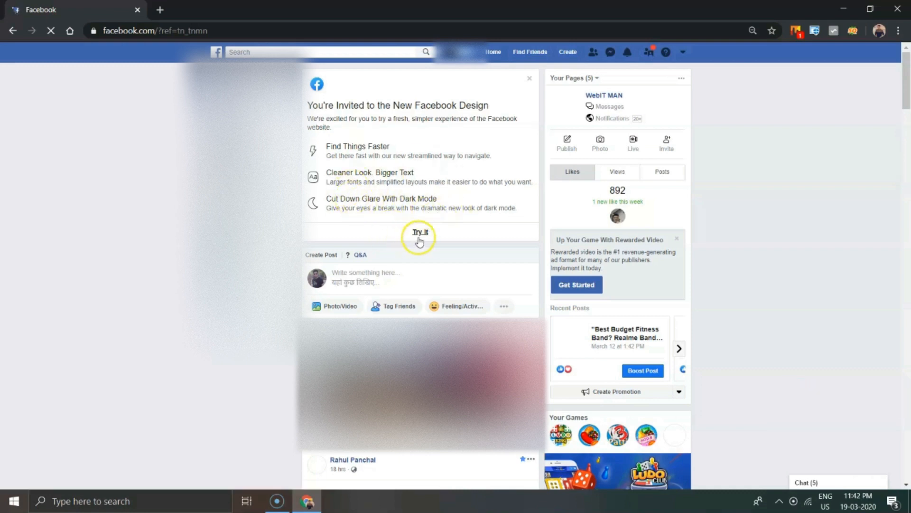
mouse_move(478, 139)
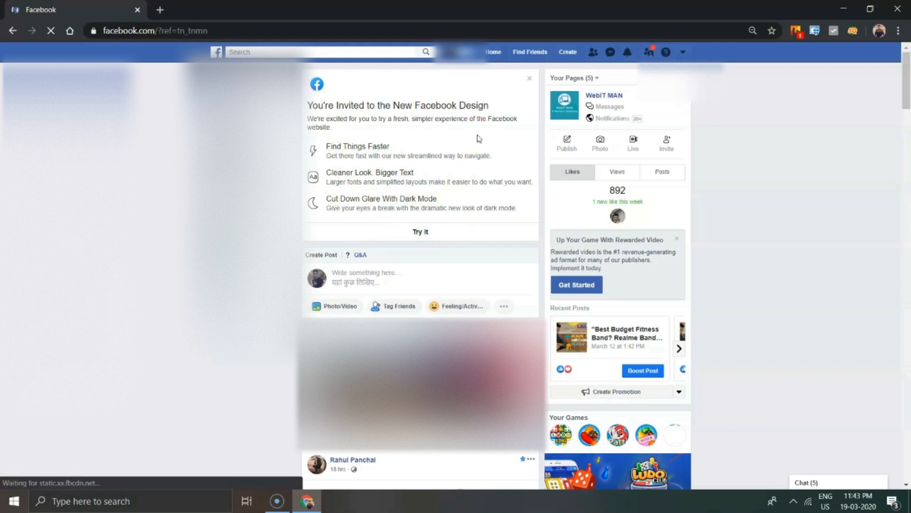
Accept the 'Try it' invitation to the new Facebook design from the classic news feed
click(420, 231)
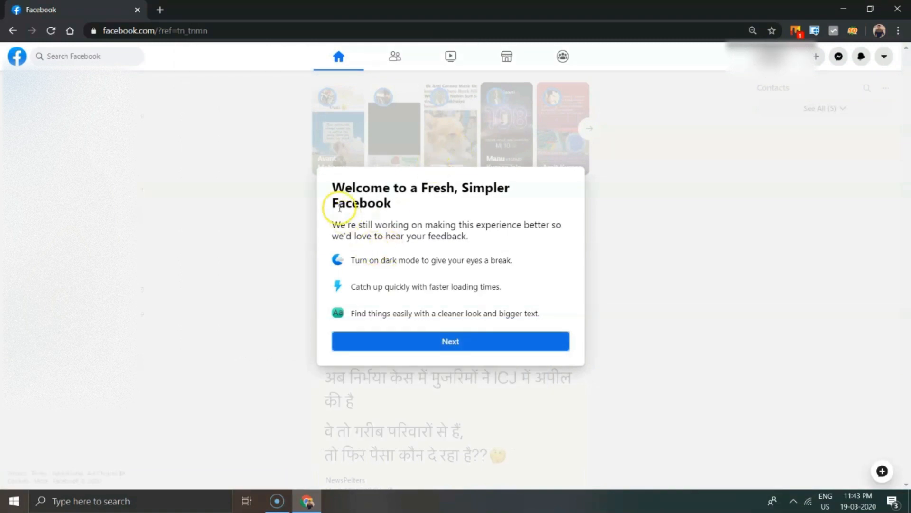
Finish the welcome setup choosing the Dark look and dismiss the switch-back tip
click(450, 341)
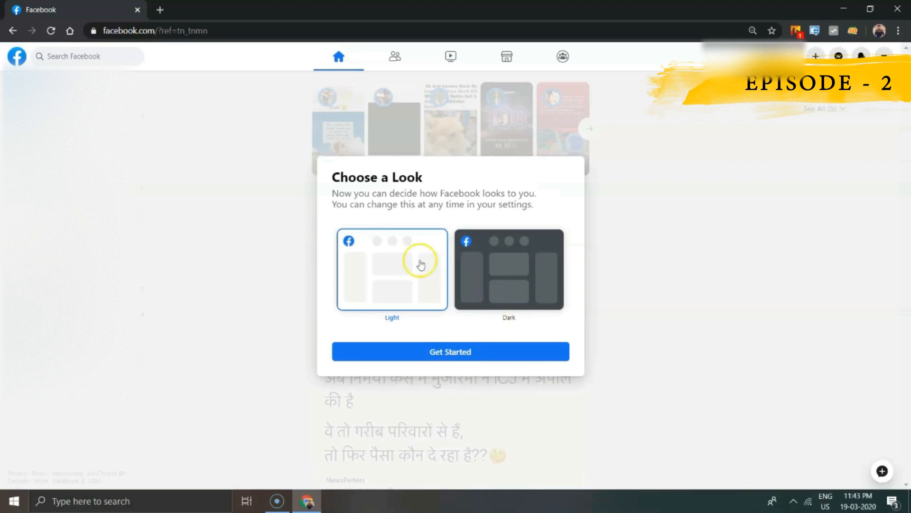
click(508, 269)
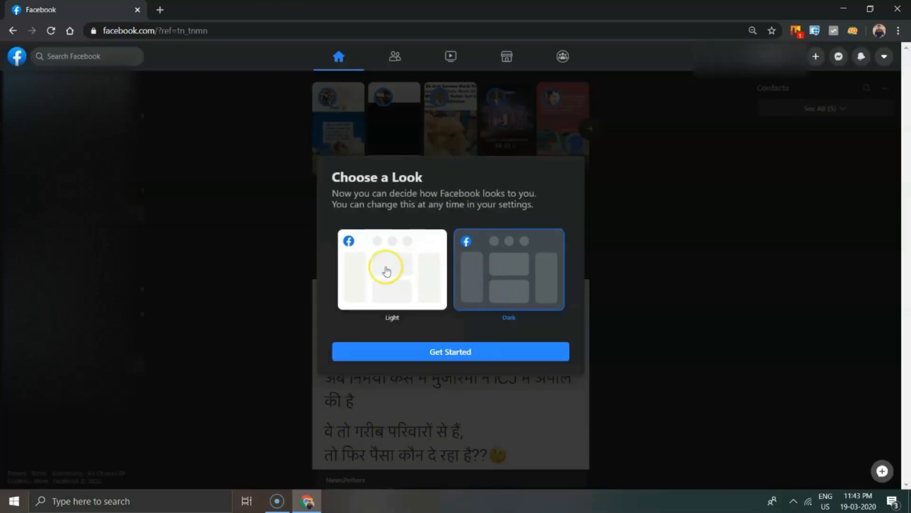
click(450, 352)
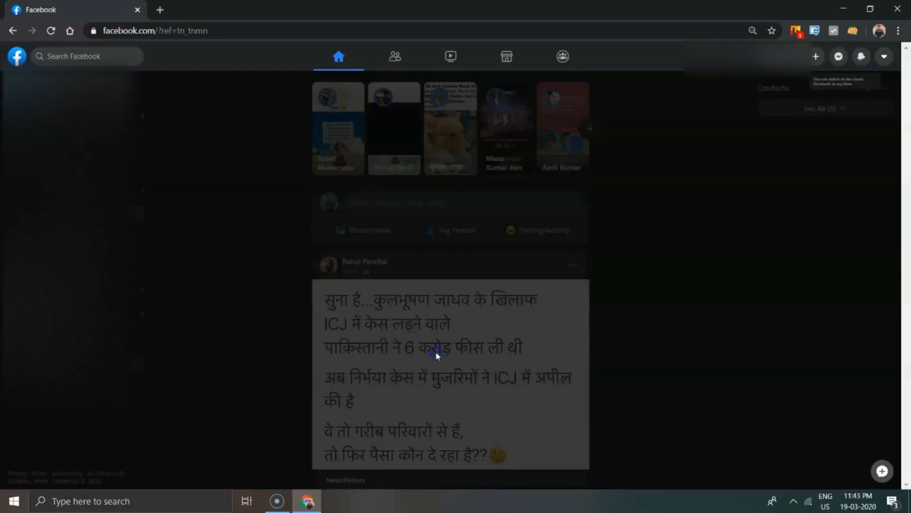
click(884, 56)
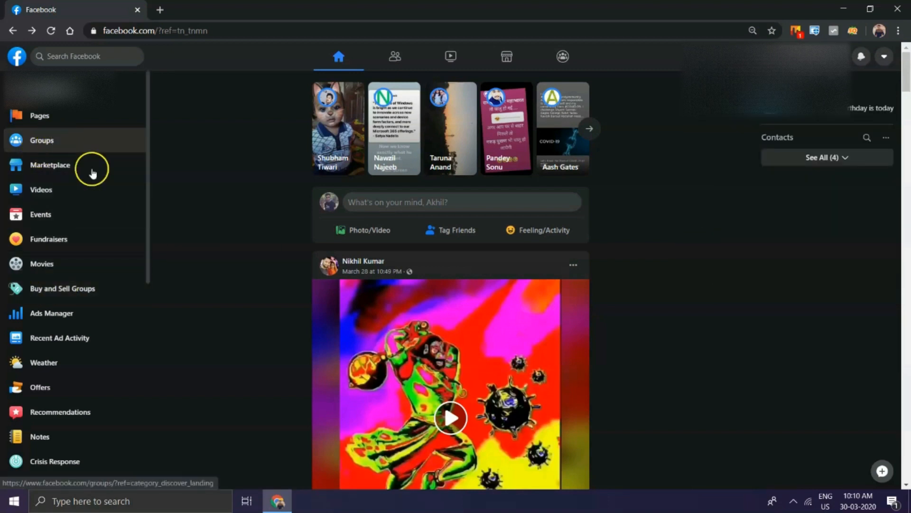
React with Love to a WM Originals post and scroll back toward the cover photo
scroll(down, 3)
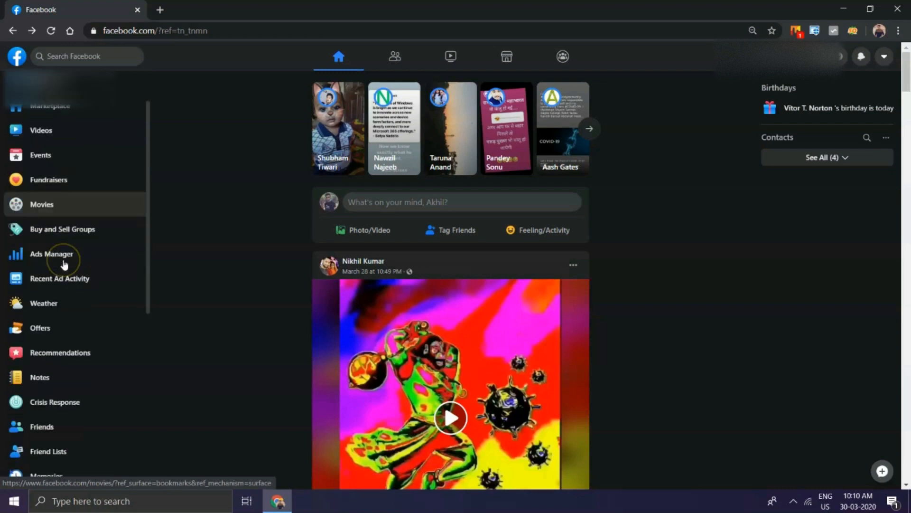
scroll(down, 3)
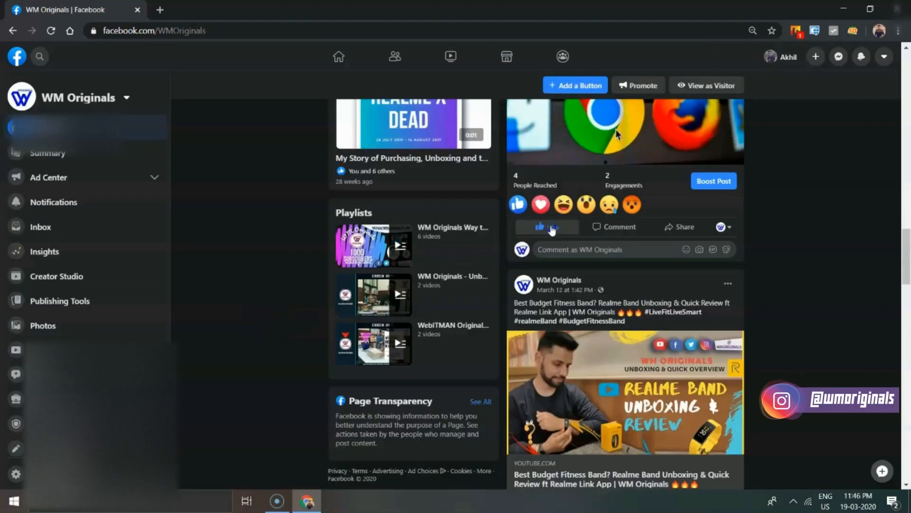
click(547, 227)
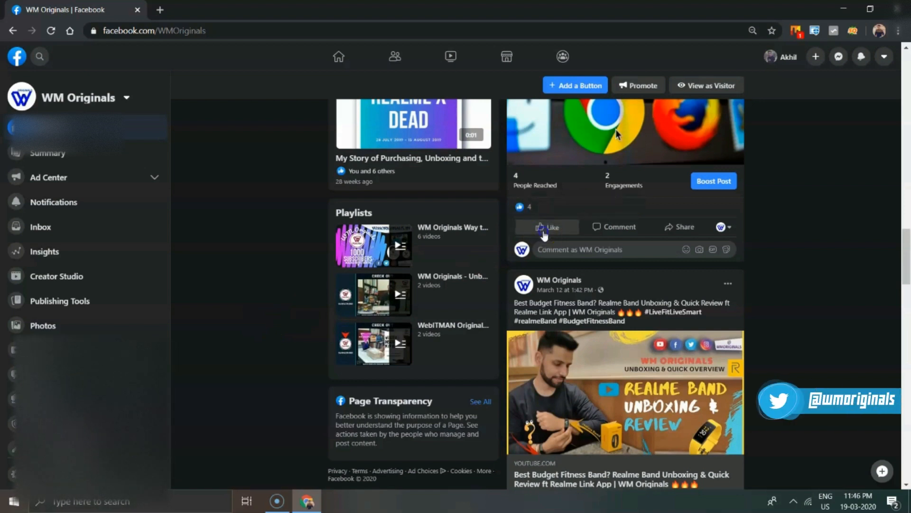
click(550, 227)
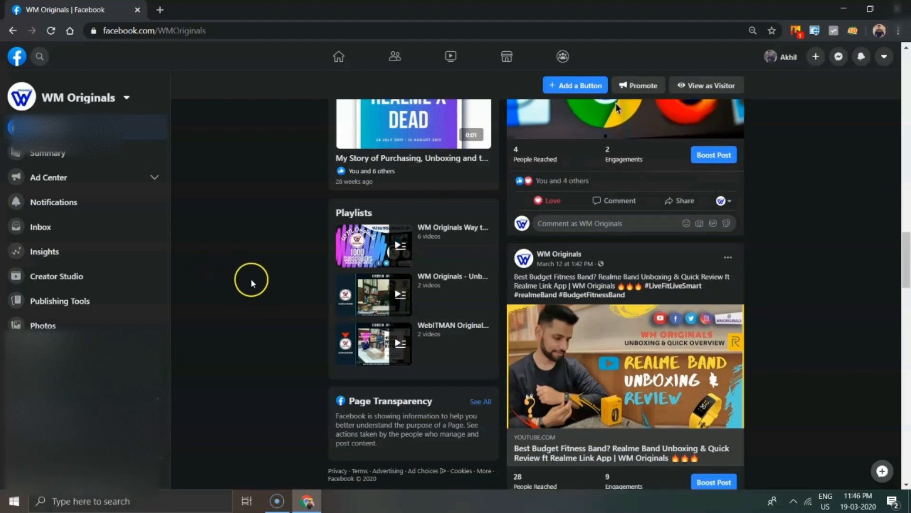
scroll(down, 3)
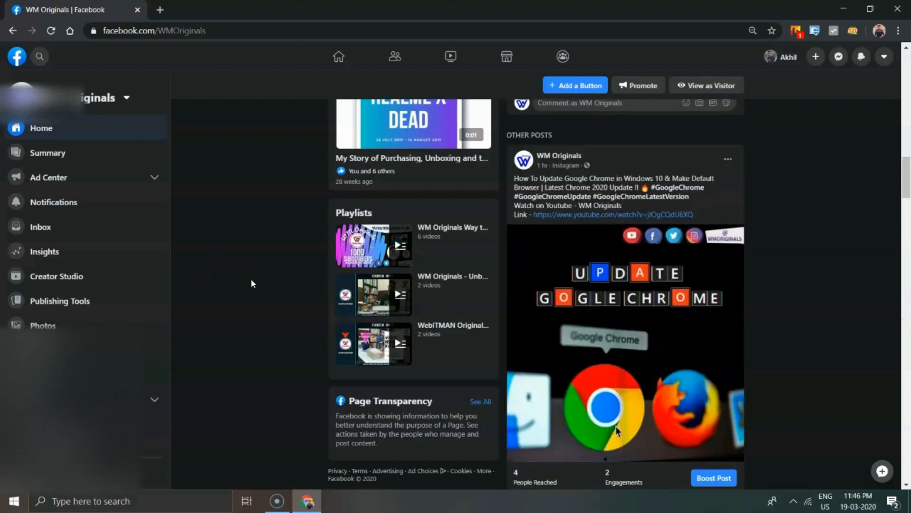
scroll(up, 3)
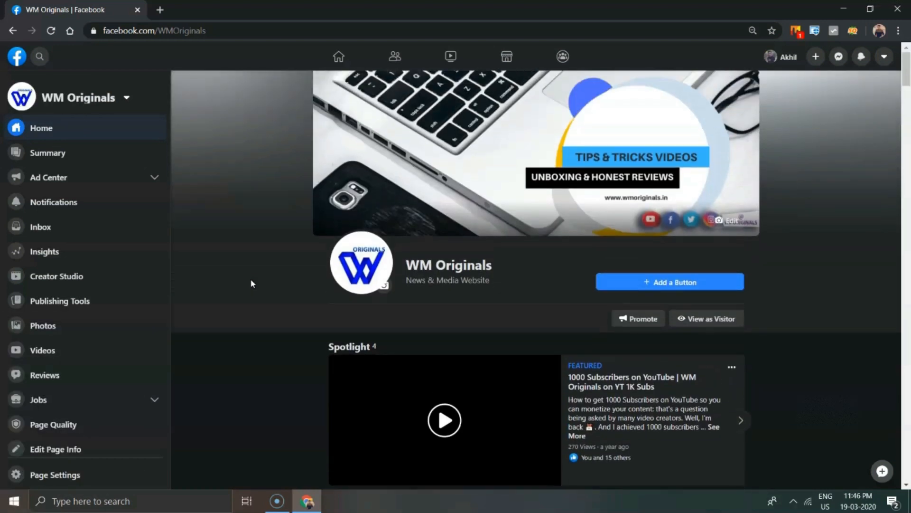
Return to the dark news feed and scroll through the left sidebar shortcuts list
click(338, 56)
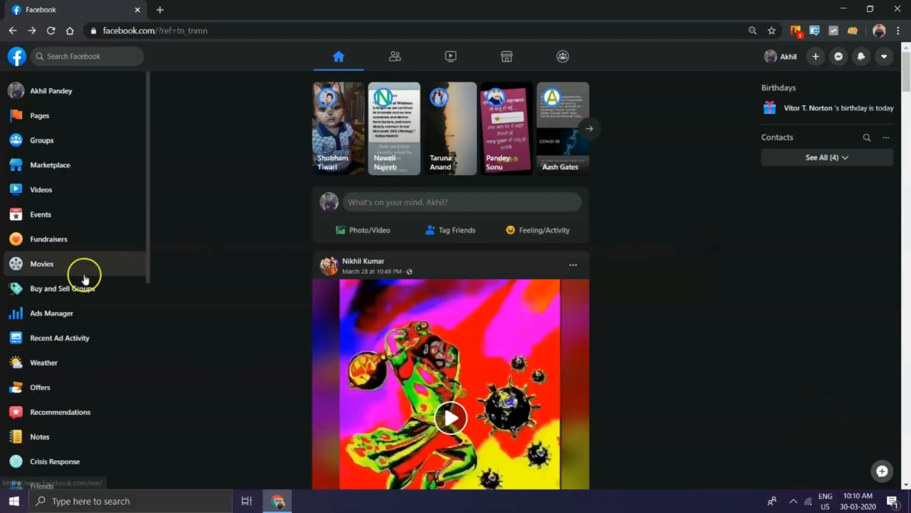
mouse_move(104, 214)
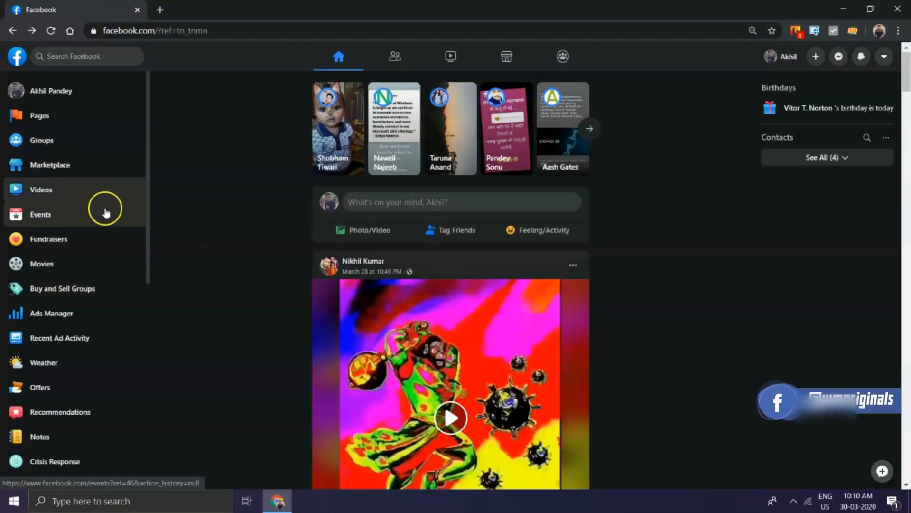
scroll(down, 3)
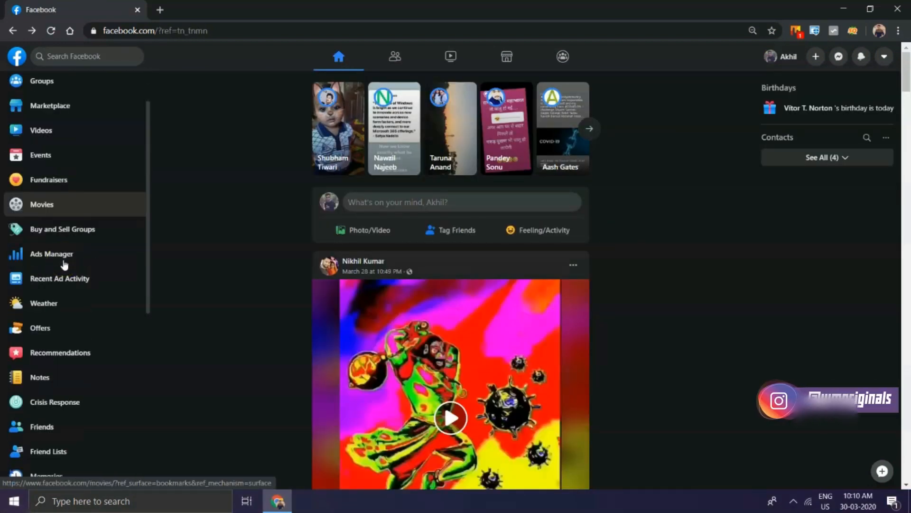
scroll(down, 3)
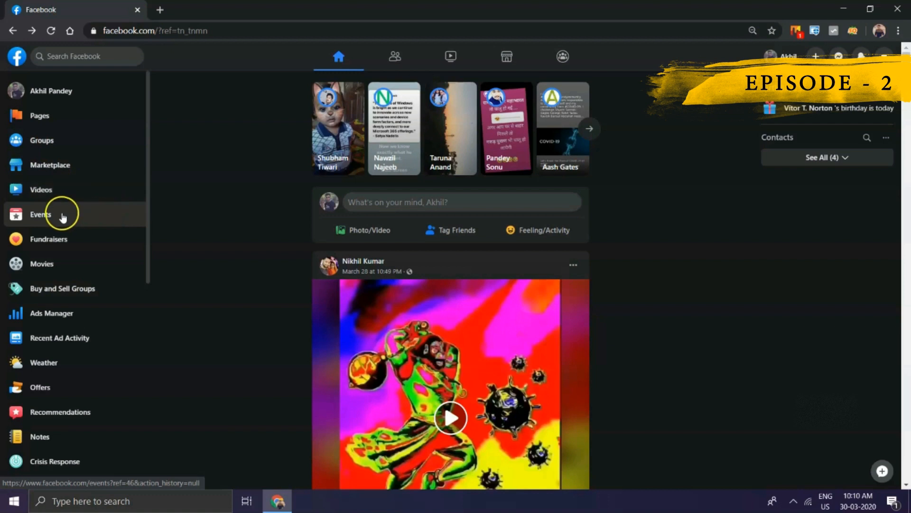
scroll(down, 3)
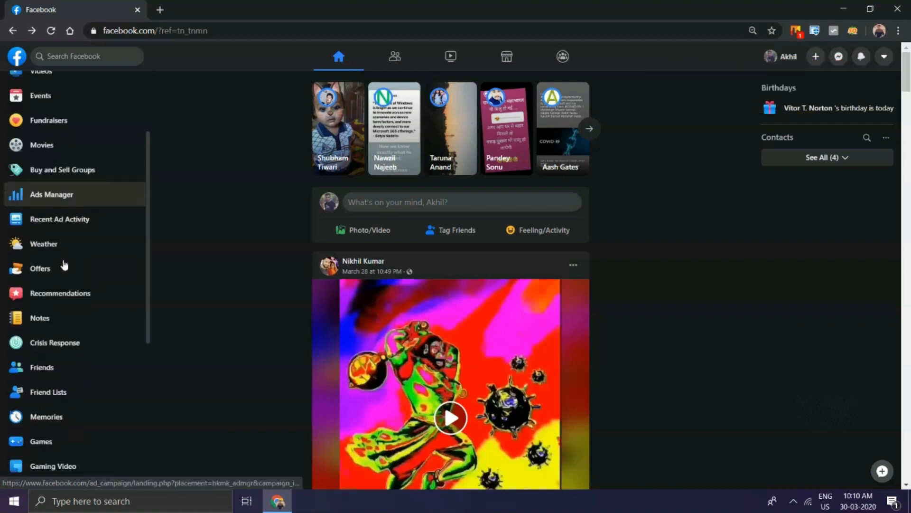
scroll(down, 3)
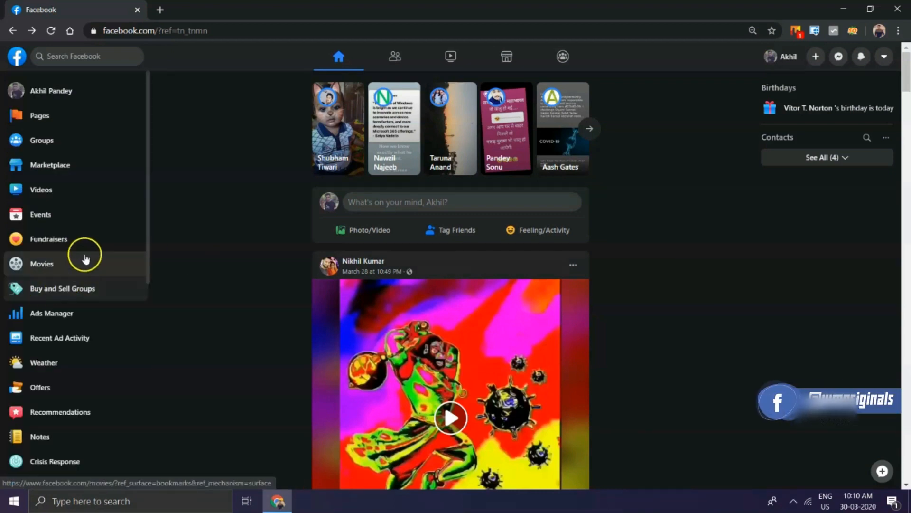
mouse_move(74, 240)
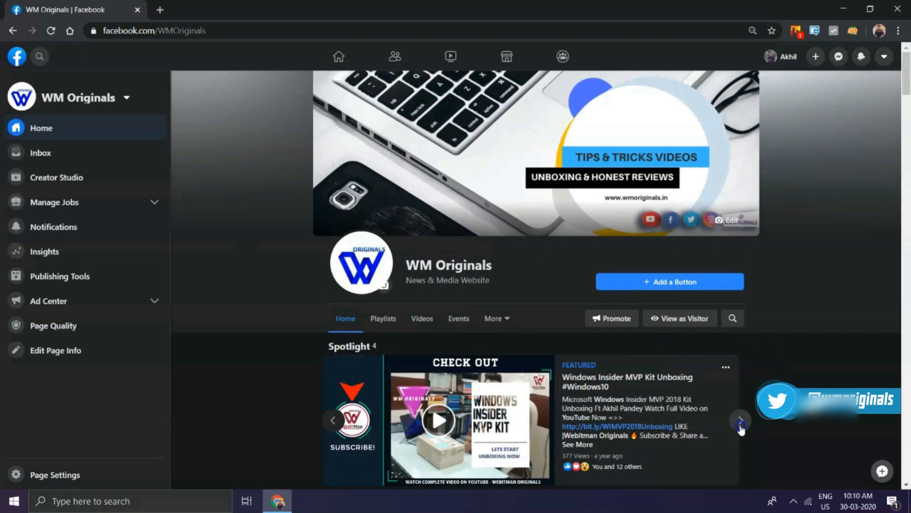
Advance the Page's Spotlight video, then go to Watch showing Top Videos for You
click(739, 419)
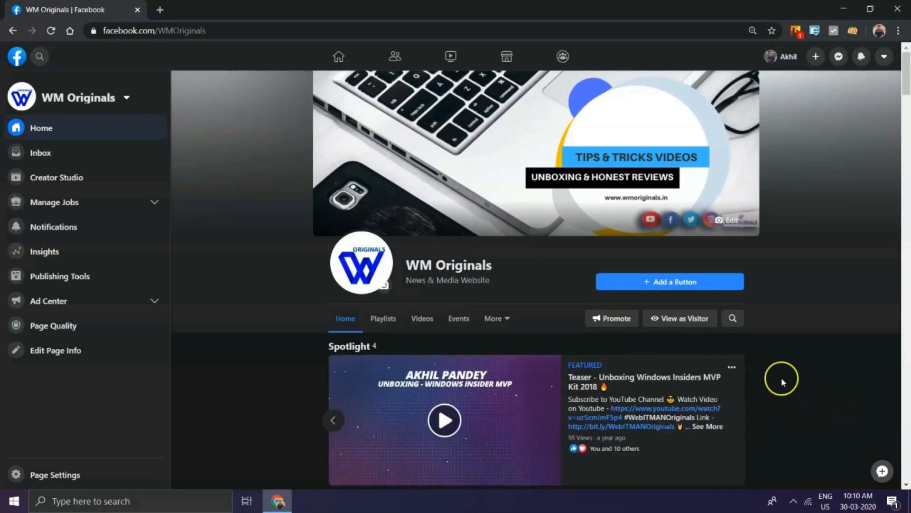
mouse_move(226, 335)
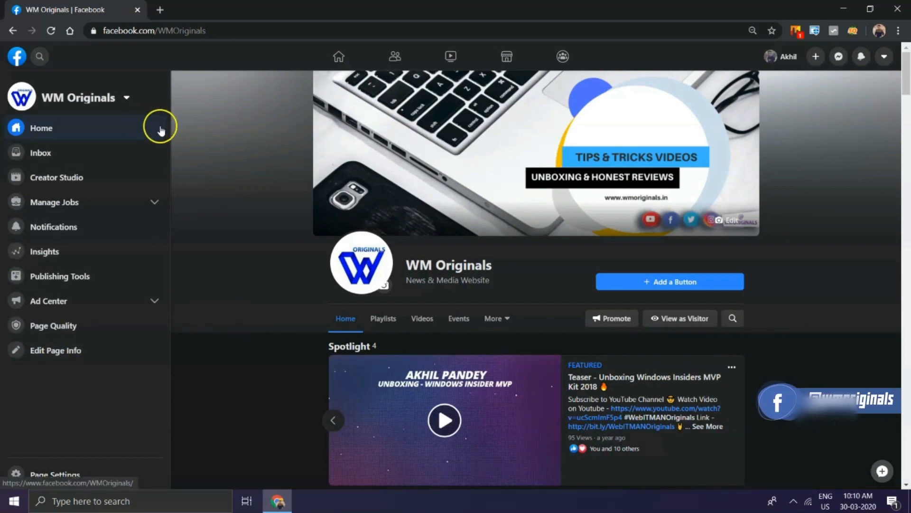
click(338, 56)
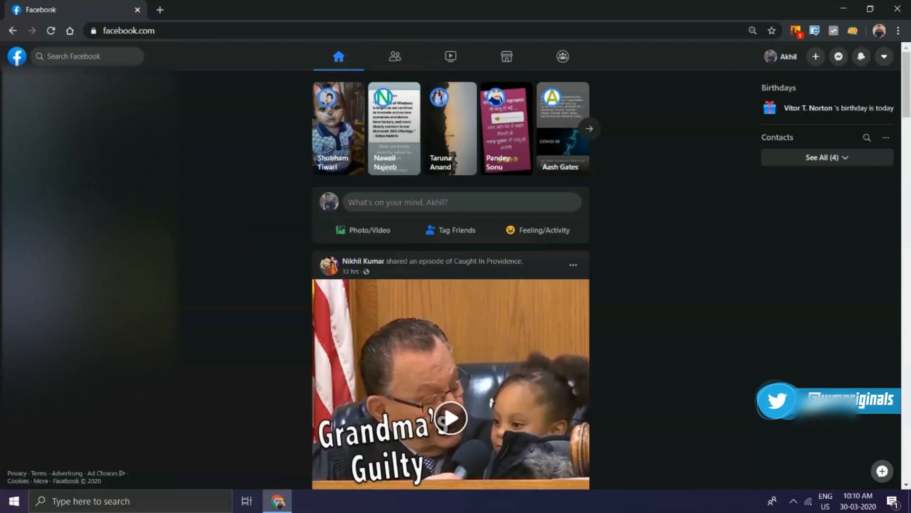
click(451, 56)
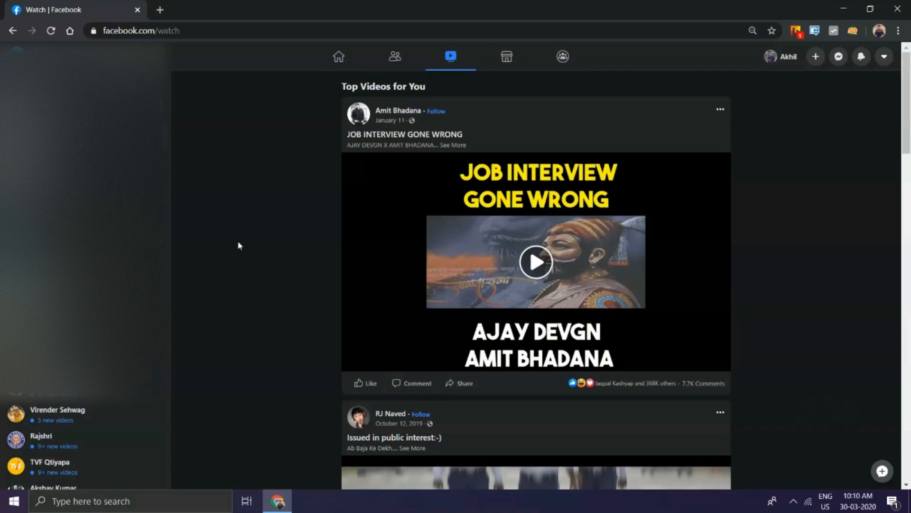
mouse_move(796, 236)
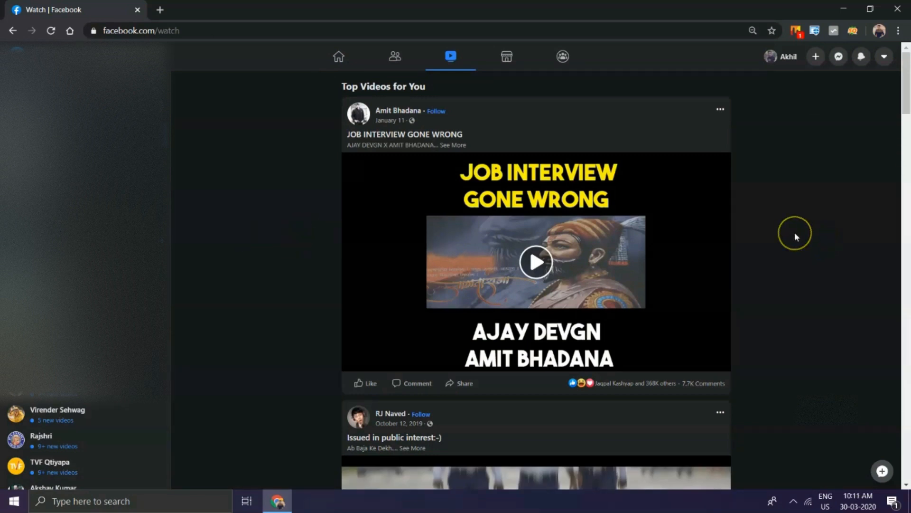